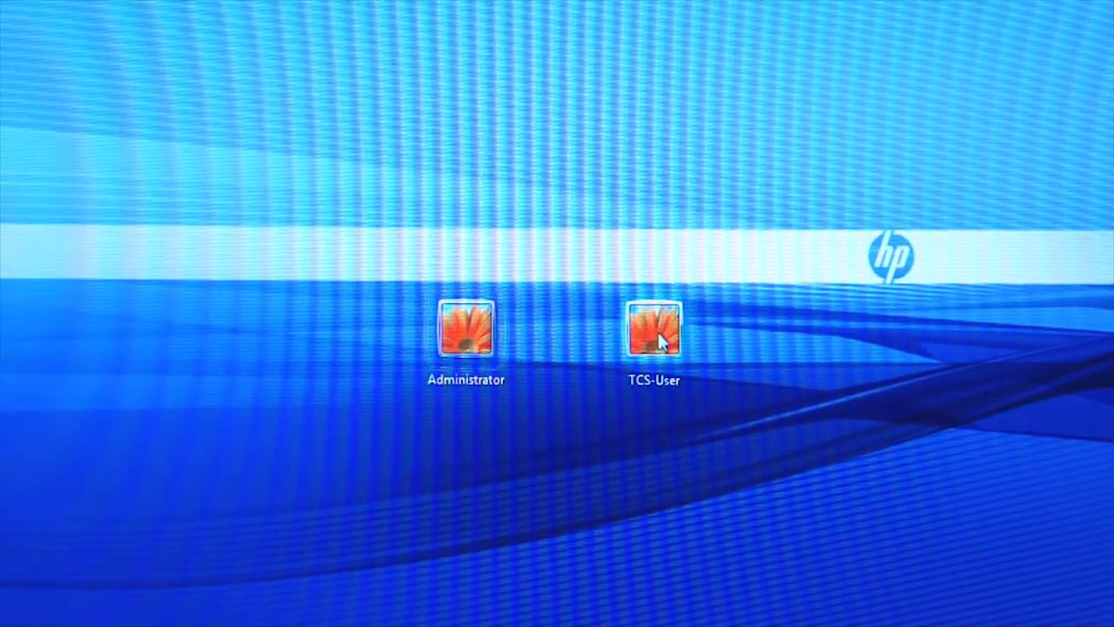
# - Log in to Windows as TCS-User with its password rather than Administrator
pyautogui.click(653, 330)
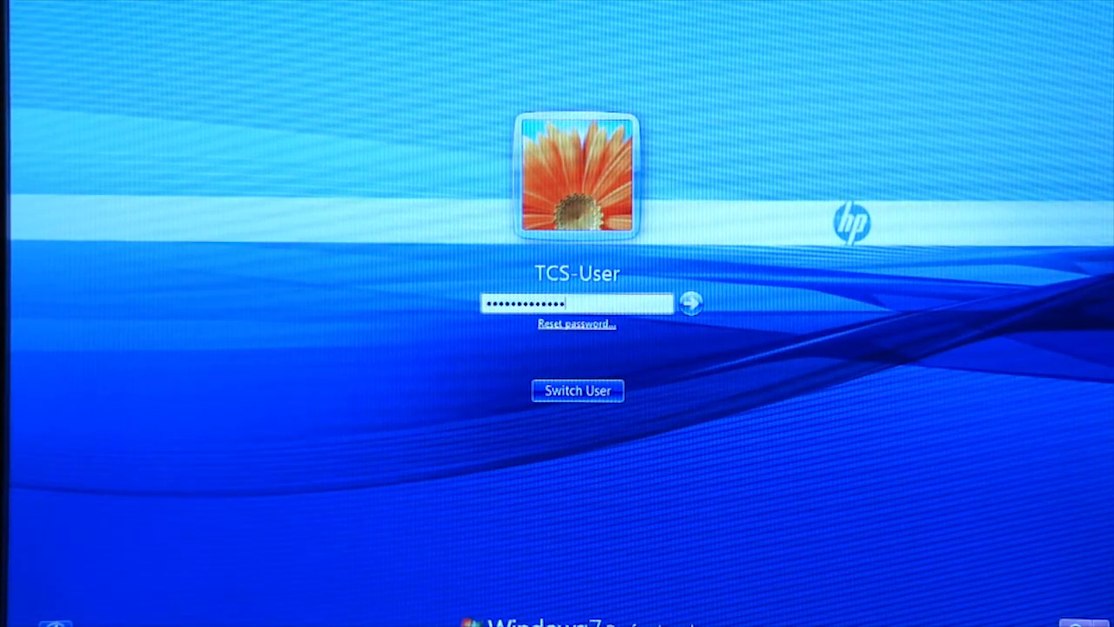
pyautogui.click(690, 303)
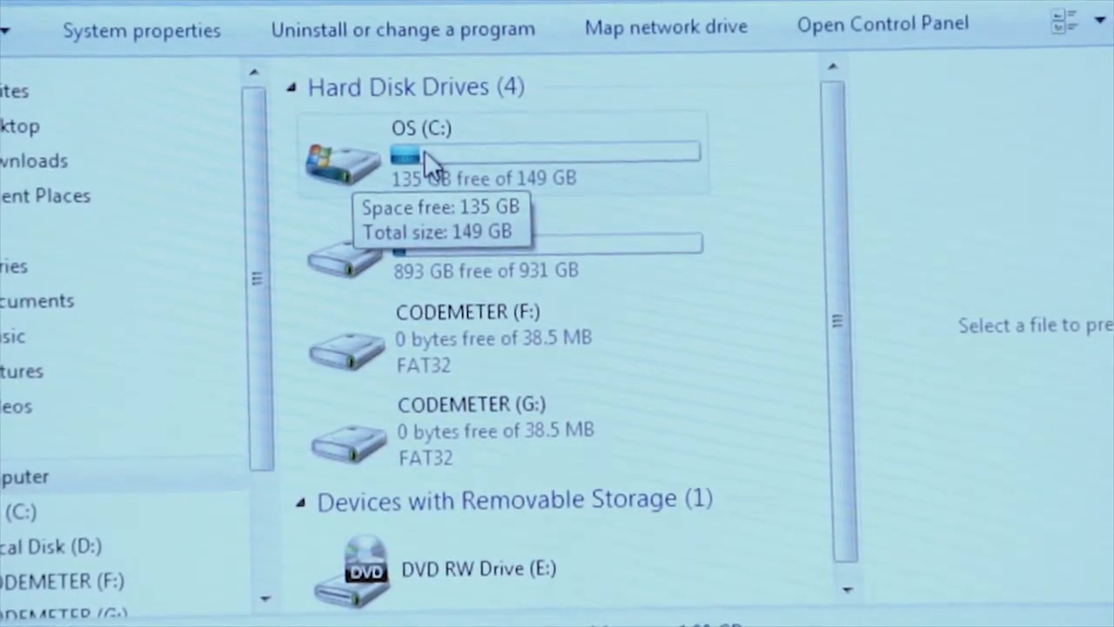
pyautogui.moveTo(466, 165)
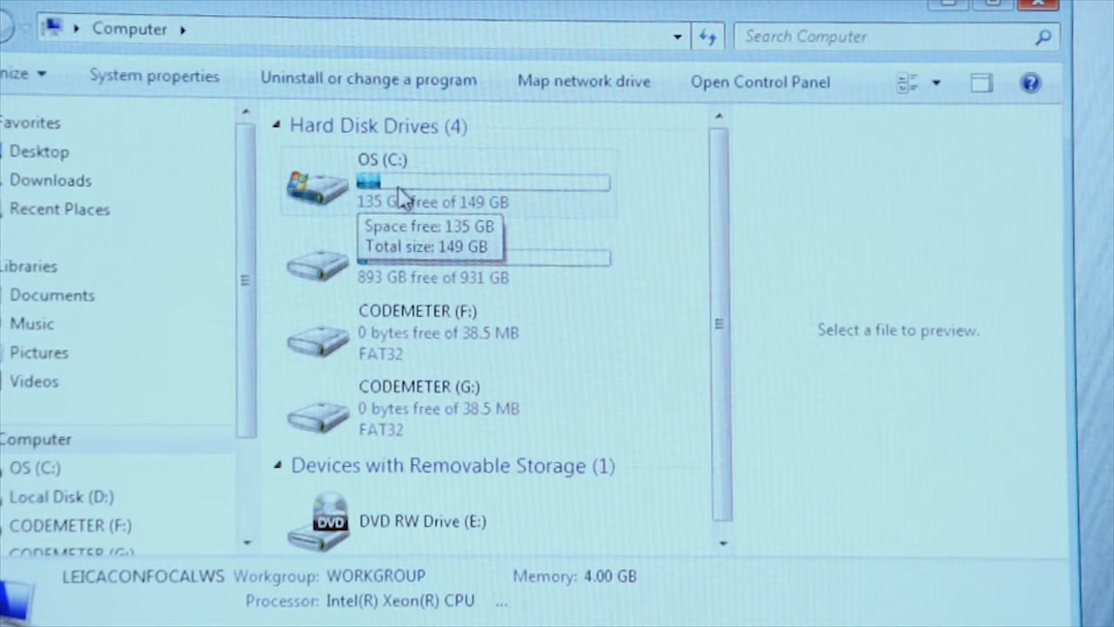
pyautogui.moveTo(389, 188)
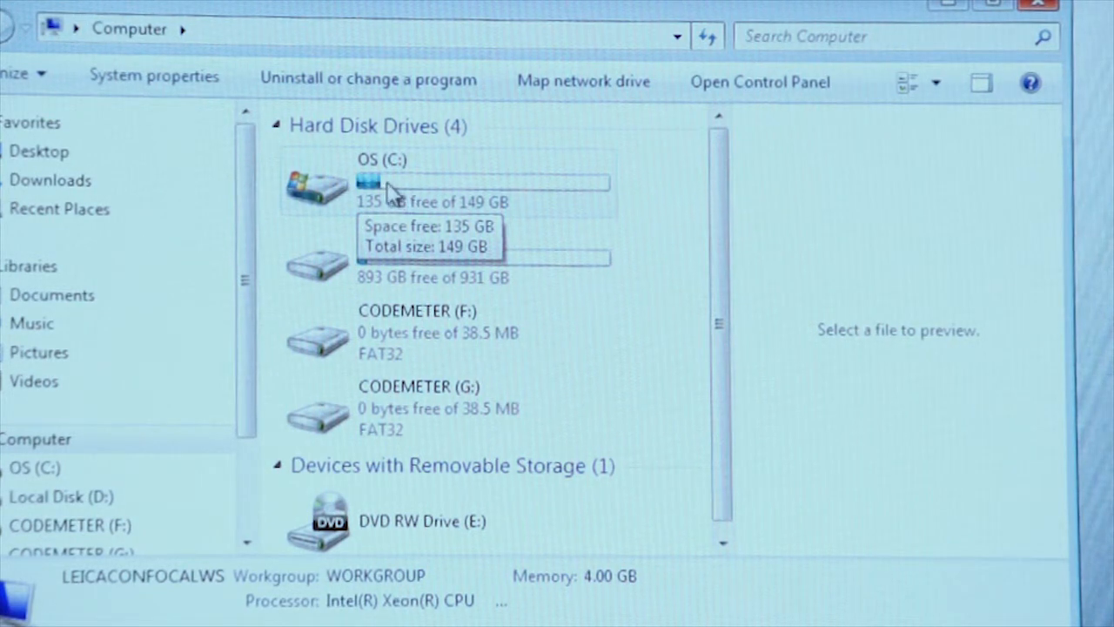
pyautogui.moveTo(535, 194)
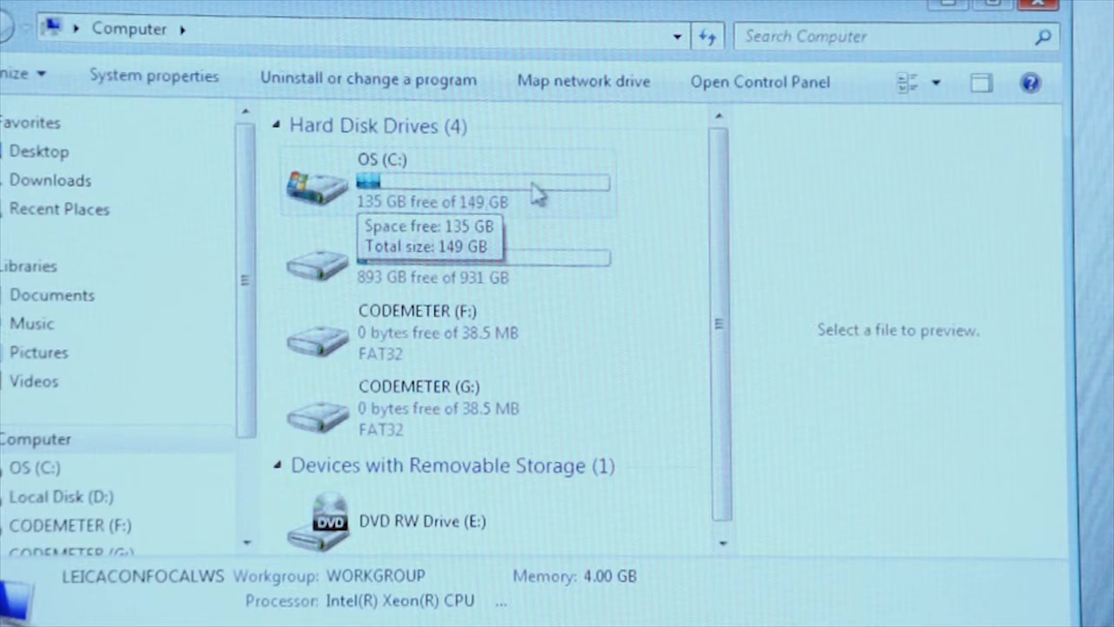
pyautogui.moveTo(566, 194)
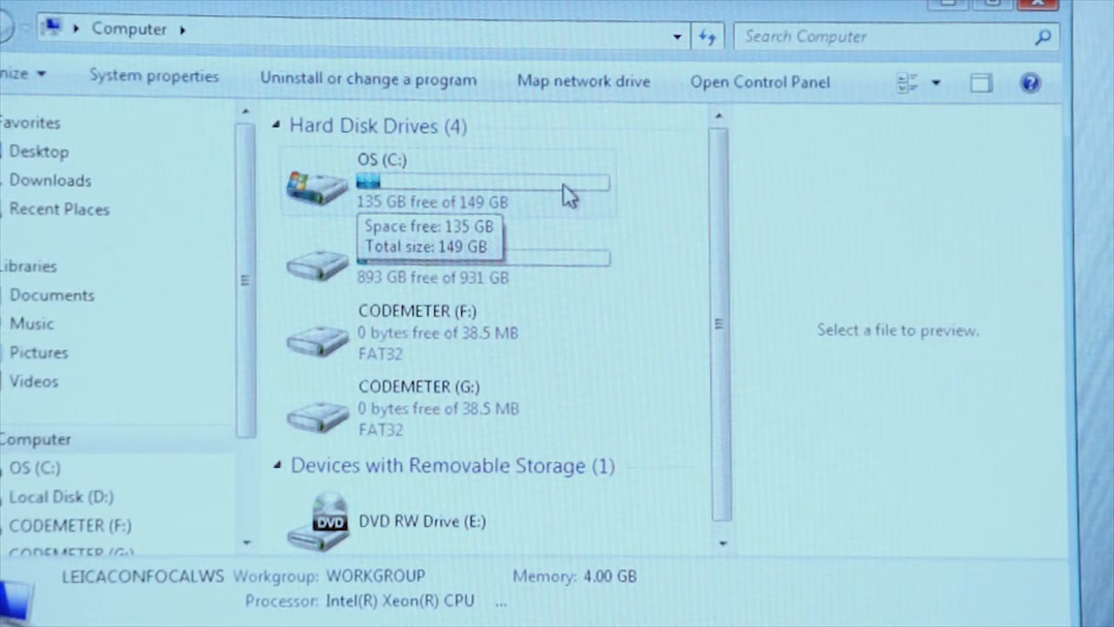
pyautogui.moveTo(414, 190)
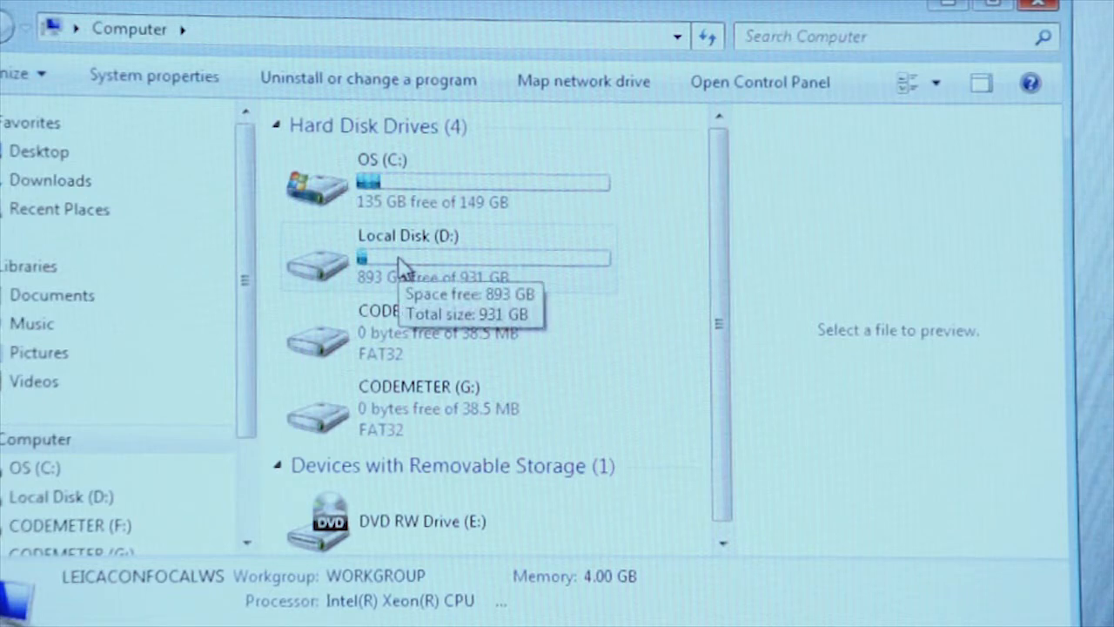
pyautogui.moveTo(396, 301)
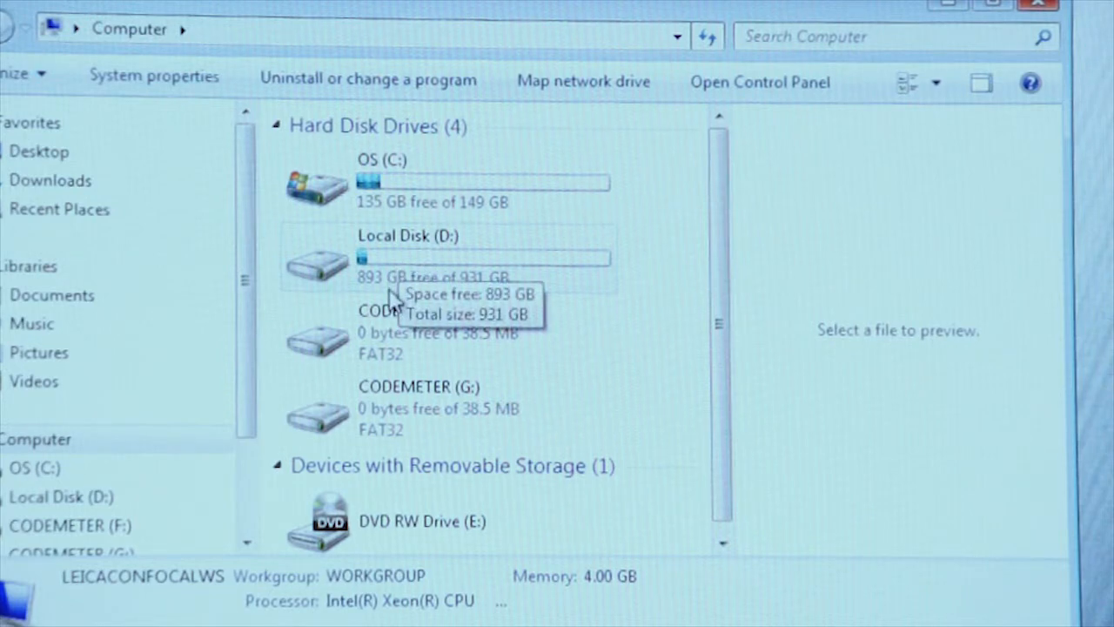
# - Open D:\Users to list the lab folders such as April, Hong_Lab and Zavala_Lab
pyautogui.doubleClick(401, 253)
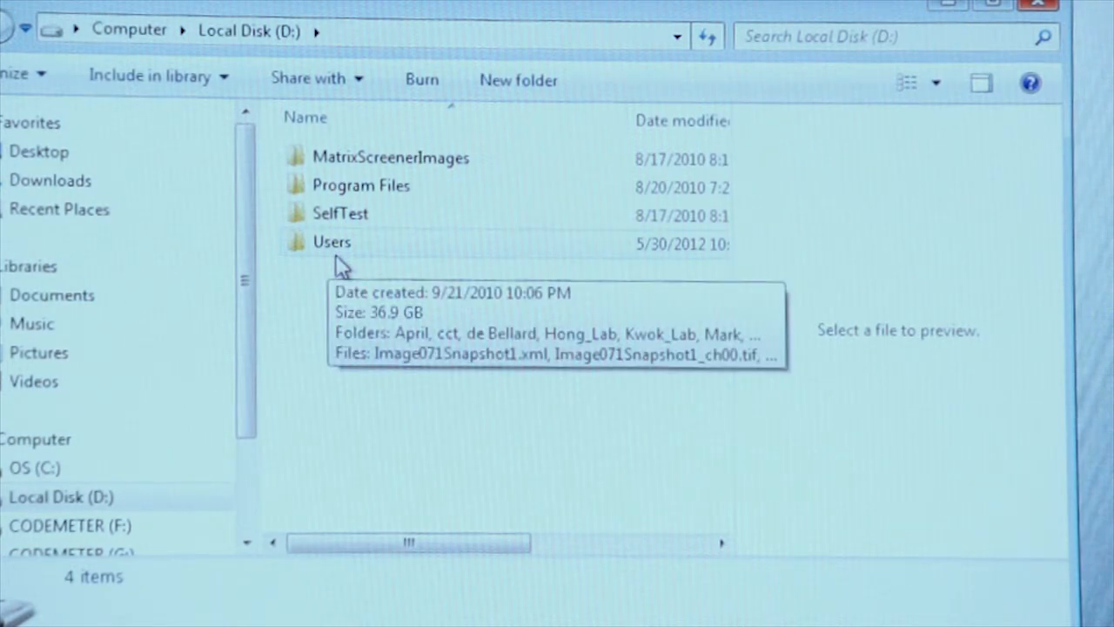
pyautogui.moveTo(305, 257)
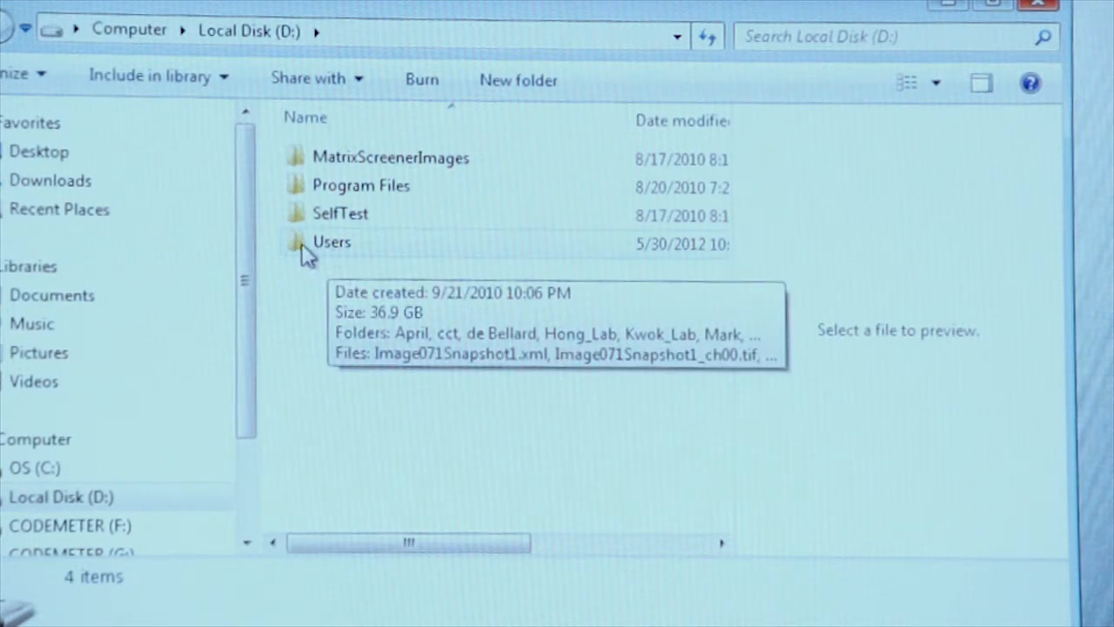
pyautogui.doubleClick(332, 242)
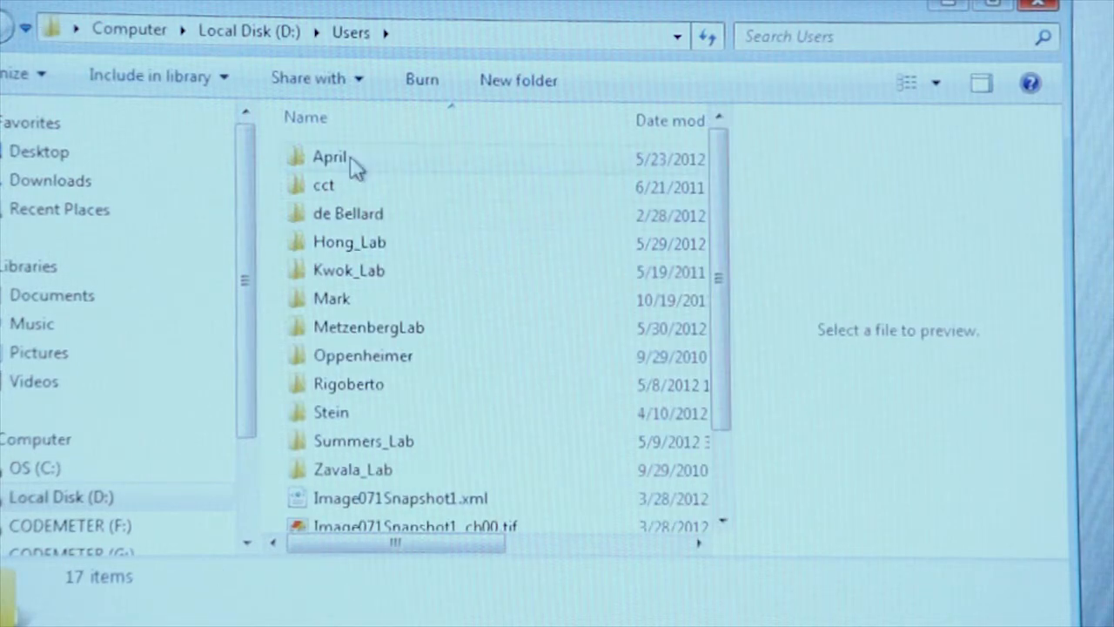
pyautogui.moveTo(409, 440)
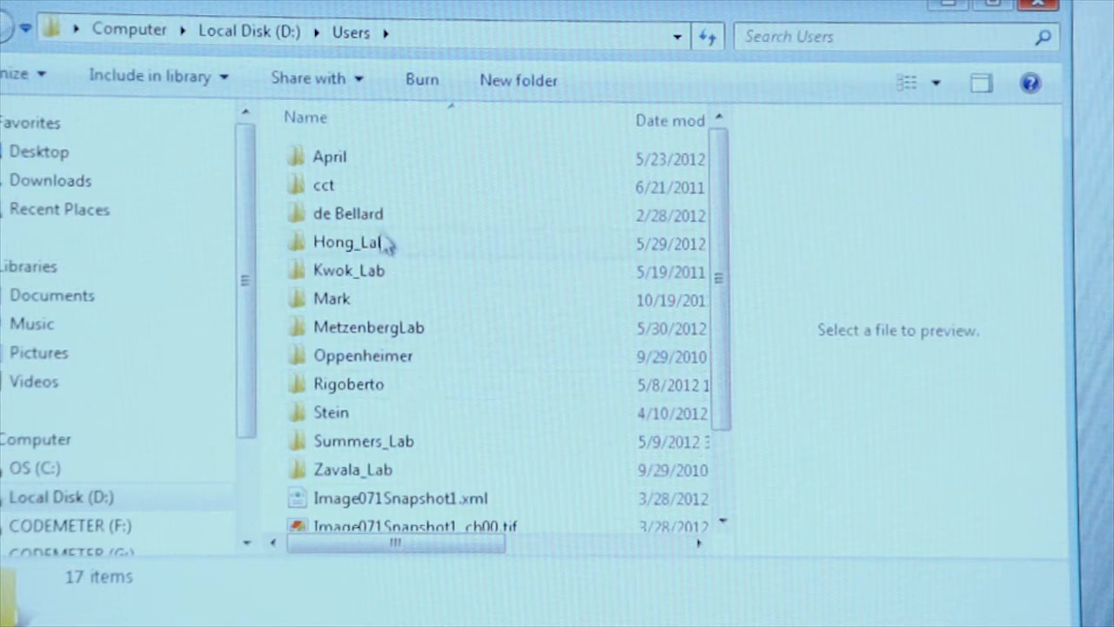
pyautogui.moveTo(370, 179)
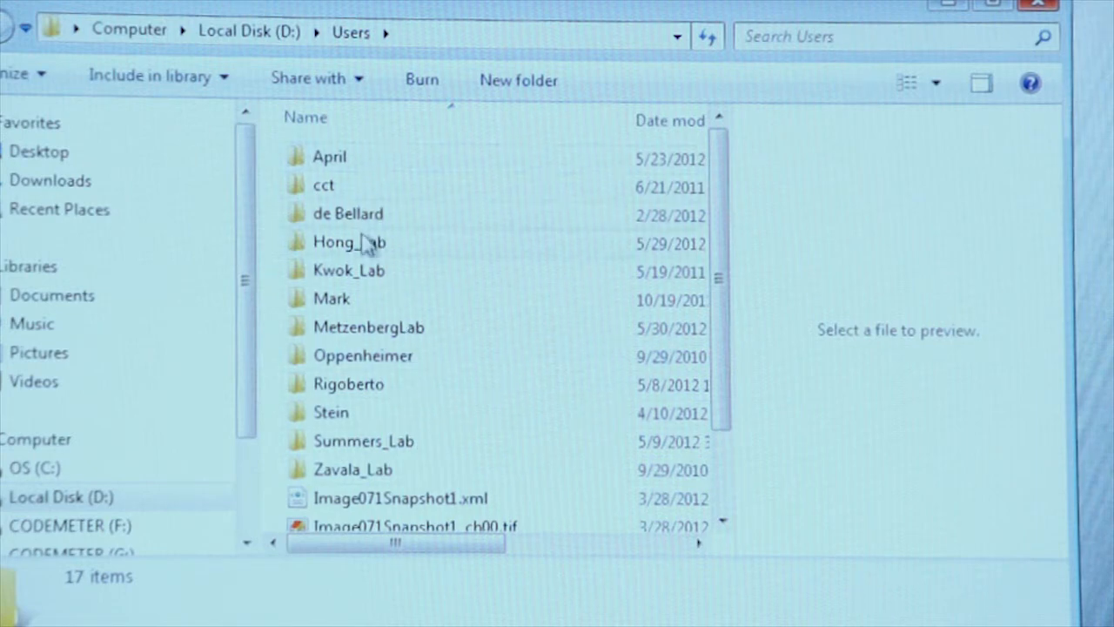
pyautogui.moveTo(348, 242)
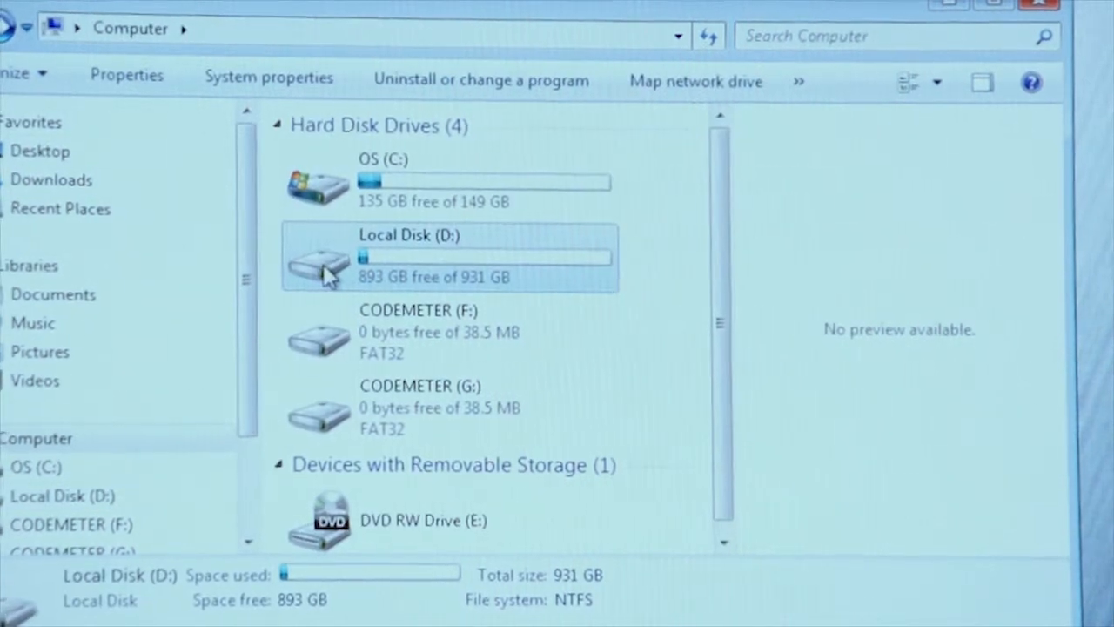
pyautogui.moveTo(387, 277)
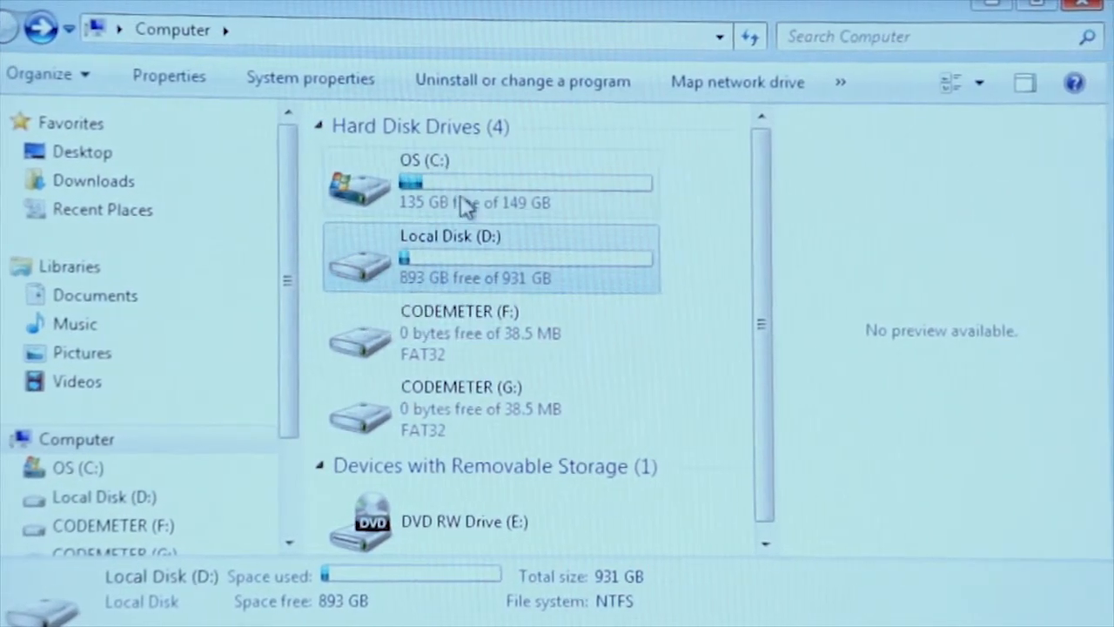
pyautogui.moveTo(418, 307)
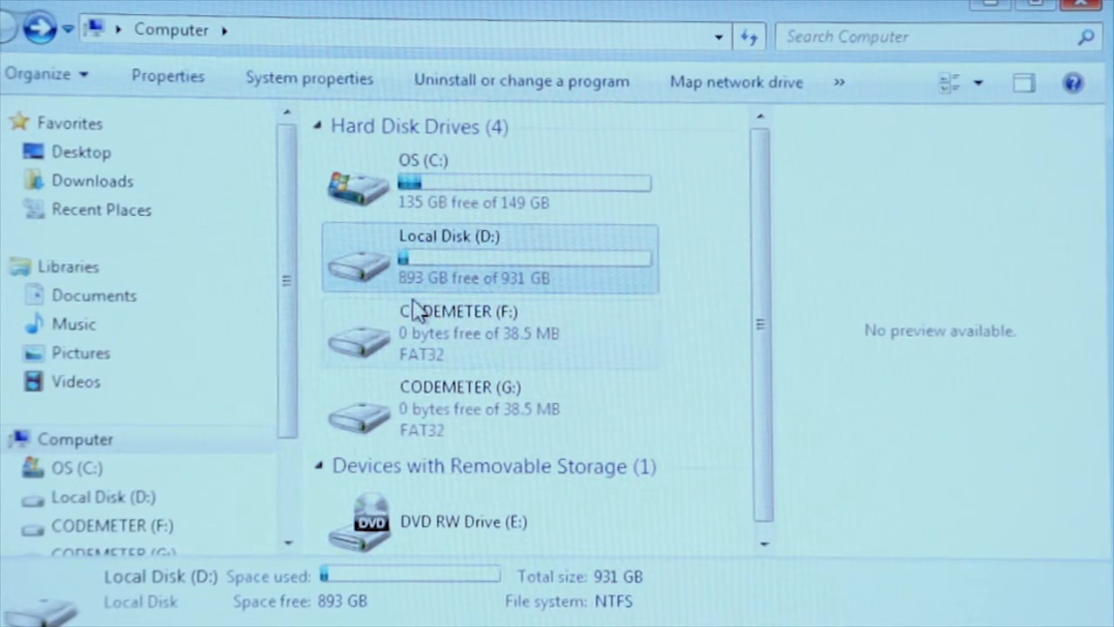
pyautogui.moveTo(379, 535)
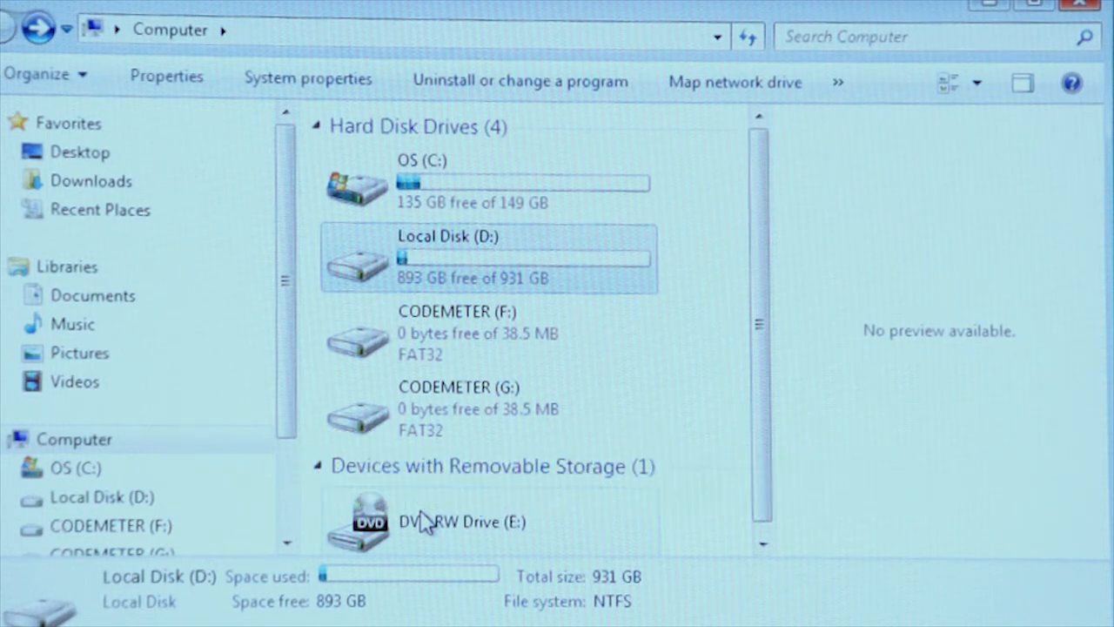
pyautogui.moveTo(424, 522)
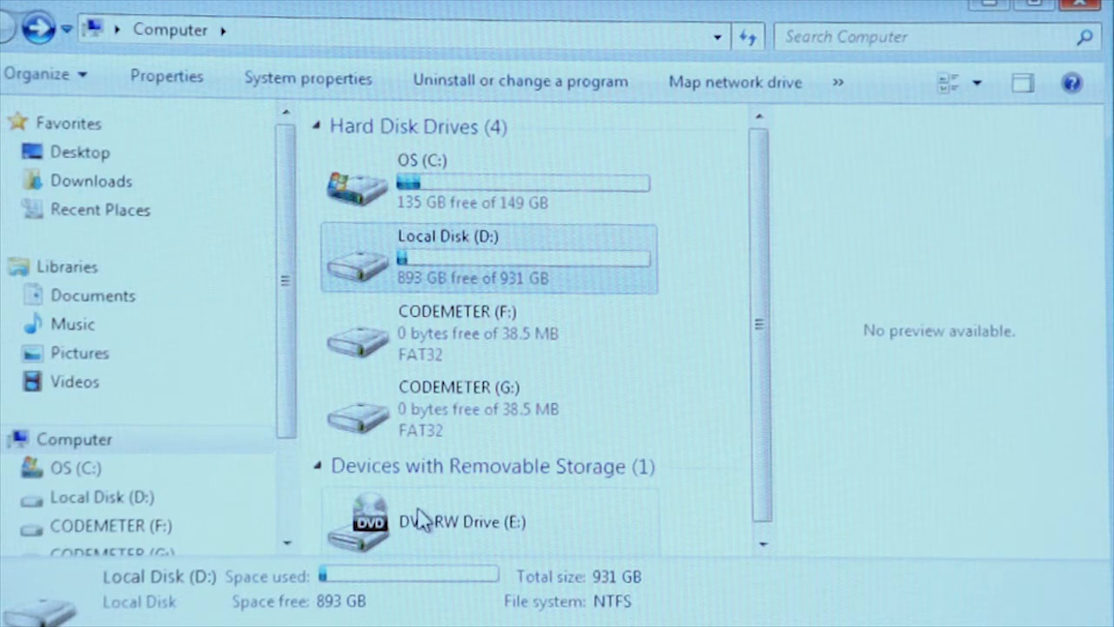
pyautogui.moveTo(413, 546)
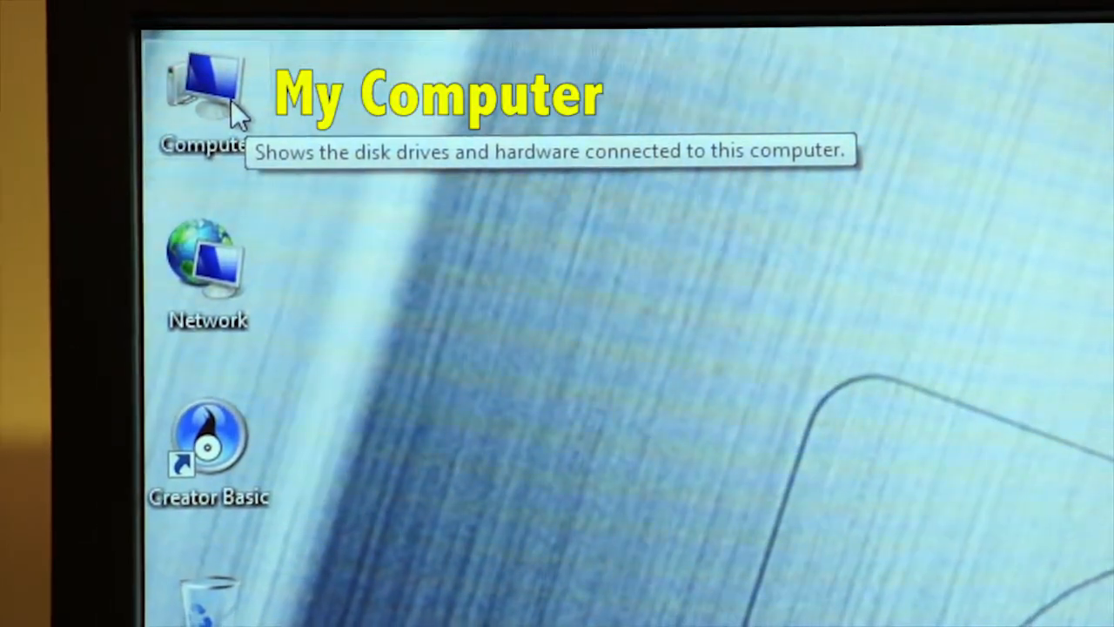
pyautogui.moveTo(240, 209)
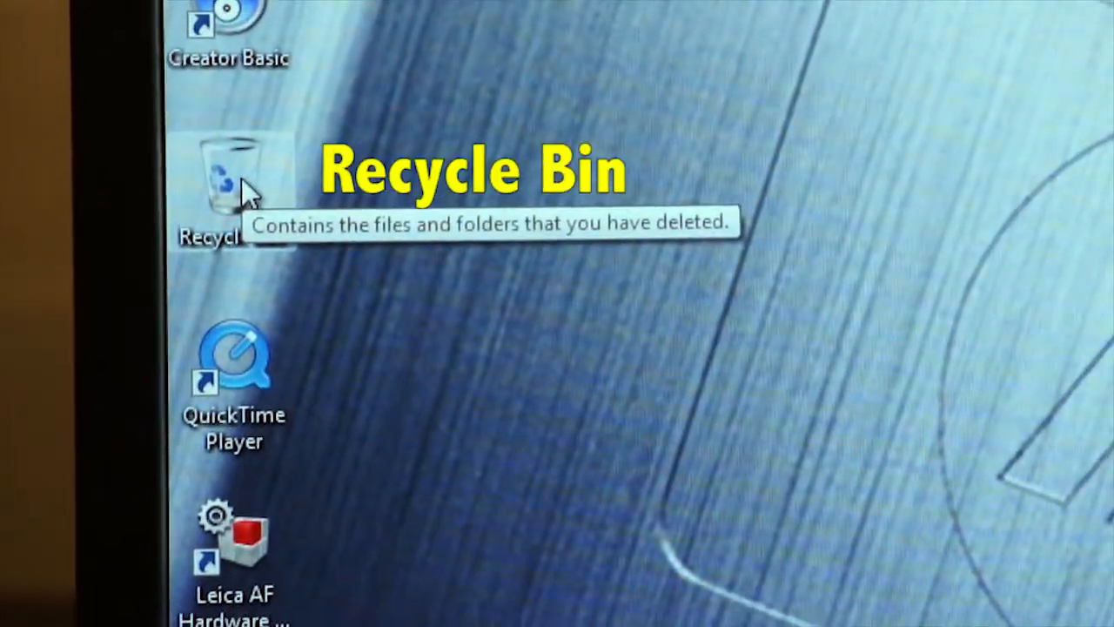
pyautogui.moveTo(248, 244)
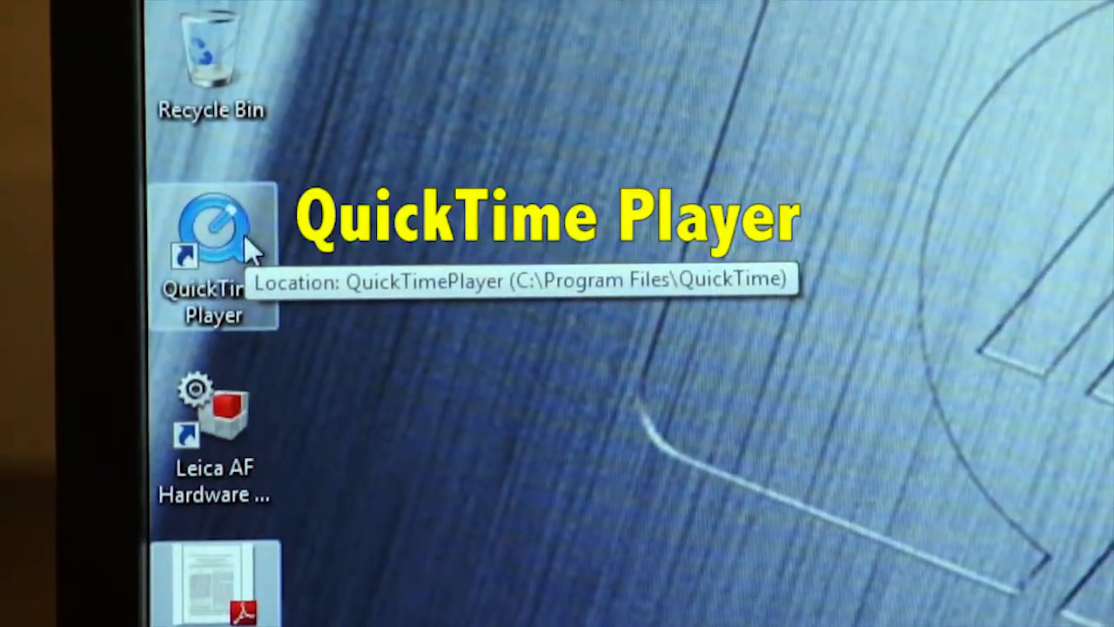